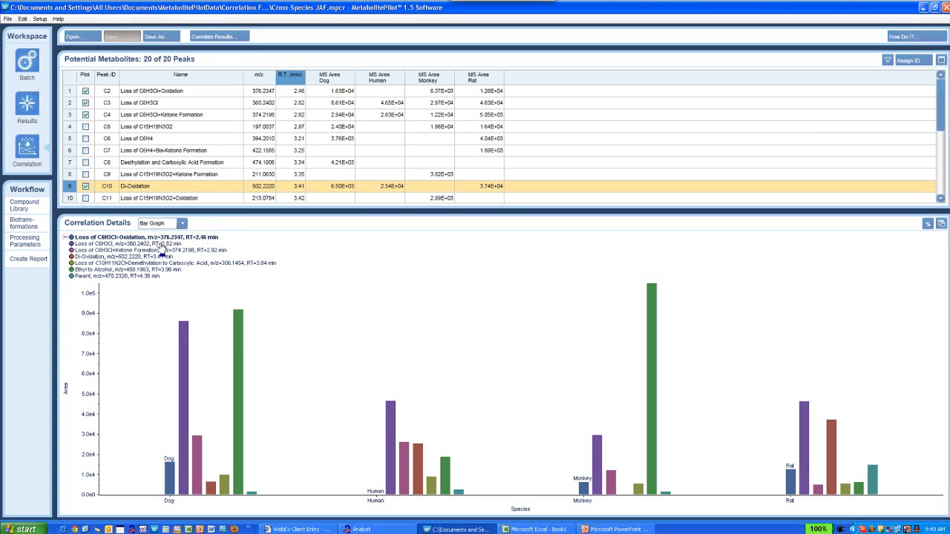
# Step: Start a new results correlation with Correlate Results
pyautogui.click(8, 18)
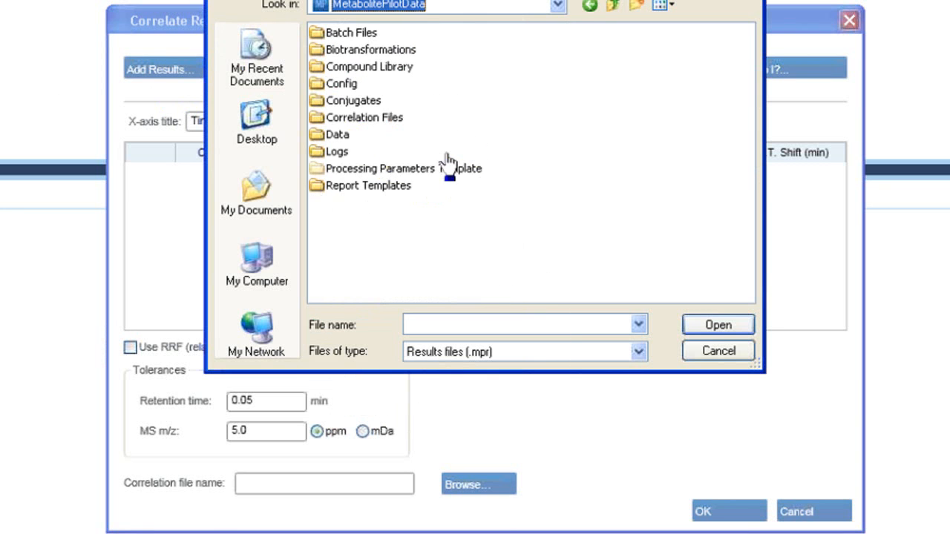
# Step: Add the Generic 1 through Generic 6 .mpr files from the Results folder
pyautogui.doubleClick(338, 134)
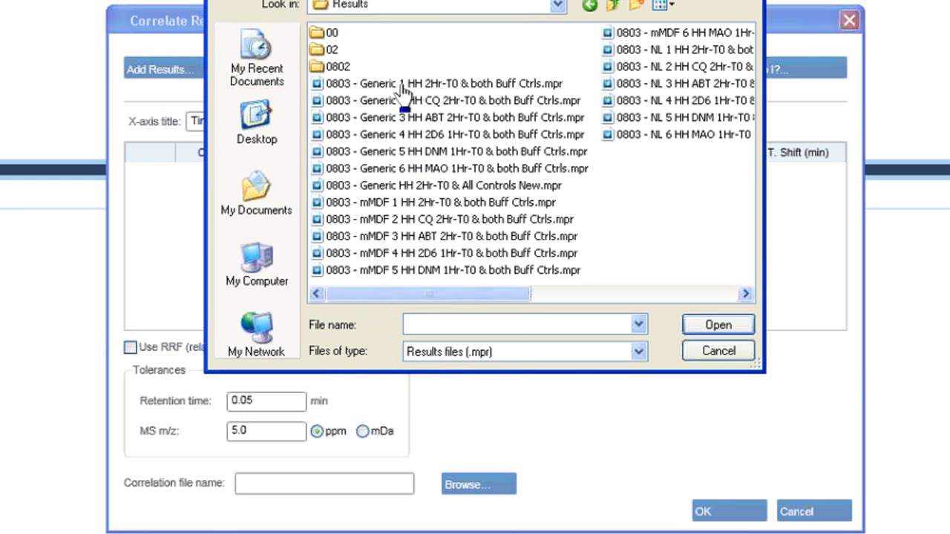
pyautogui.click(443, 84)
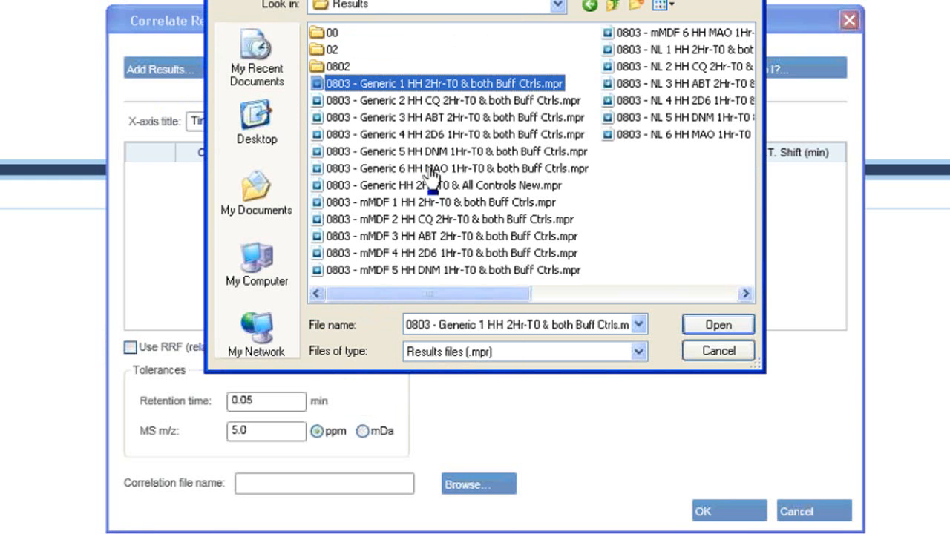
pyautogui.click(717, 324)
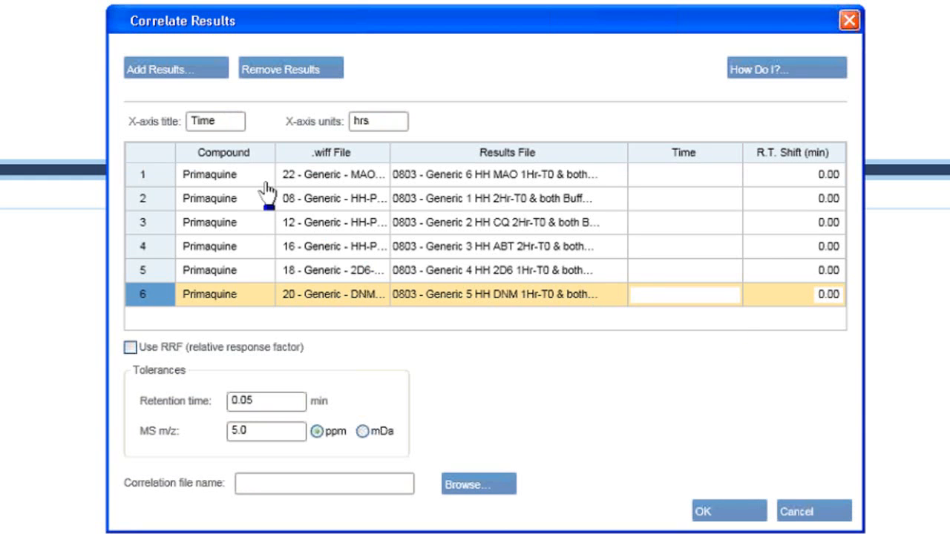
# Step: Set the x-axis title to 'Treatment'
pyautogui.tripleClick(215, 121)
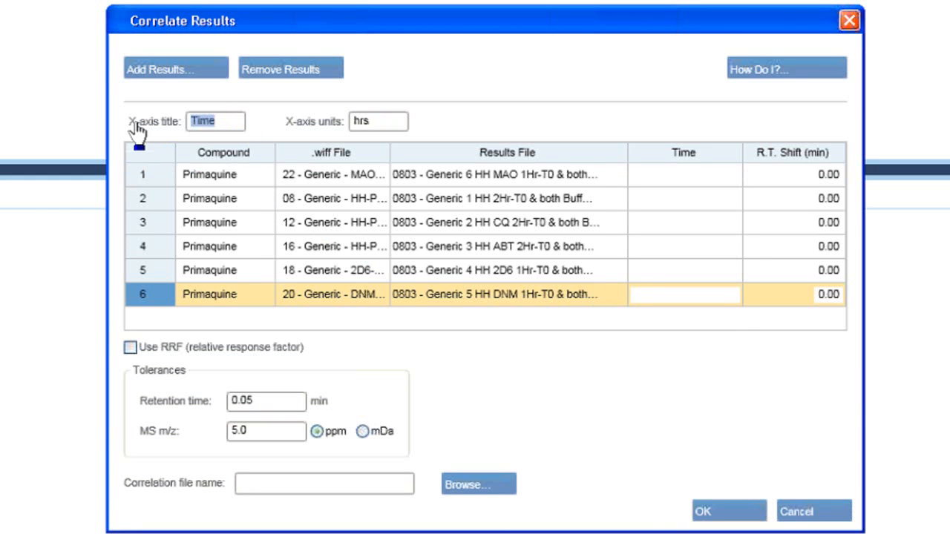
pyautogui.write('T')
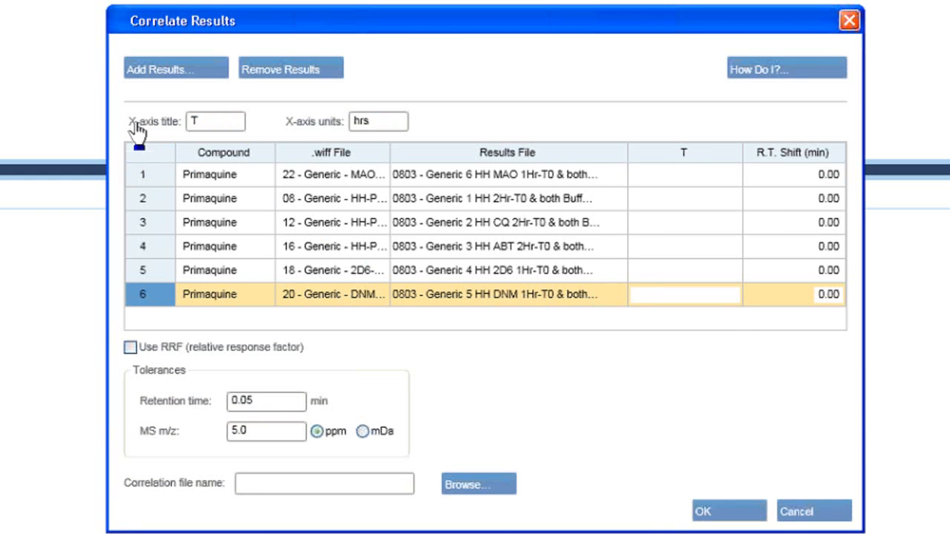
pyautogui.write('Treatment')
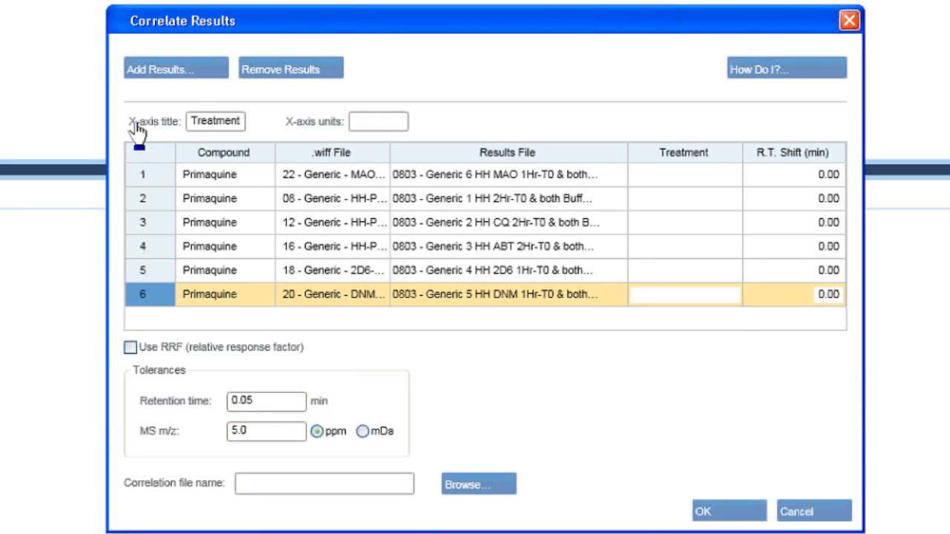
# Step: Label the six results 6-MAO, 1-Plain, 2-CQ, 3-ABT, 4-2D6 and 5-DNM
pyautogui.click(507, 175)
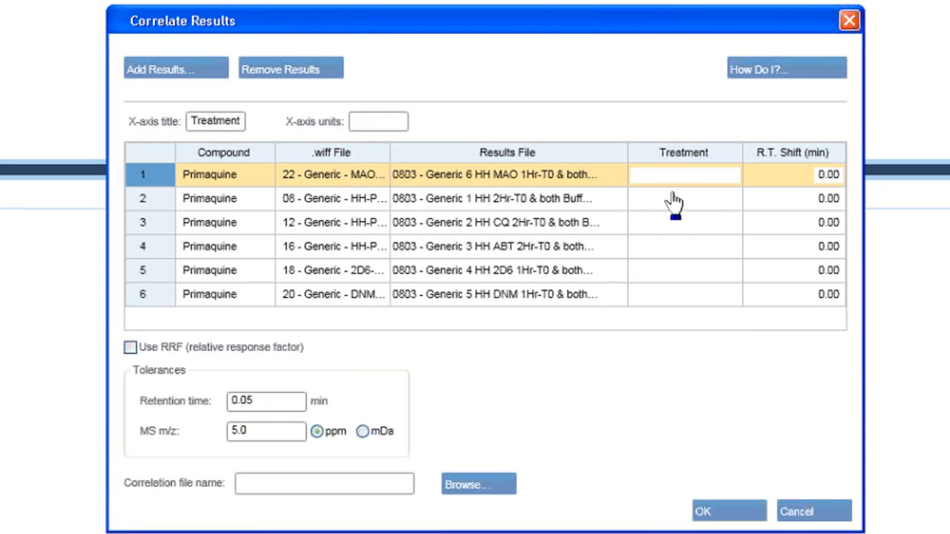
pyautogui.write('6')
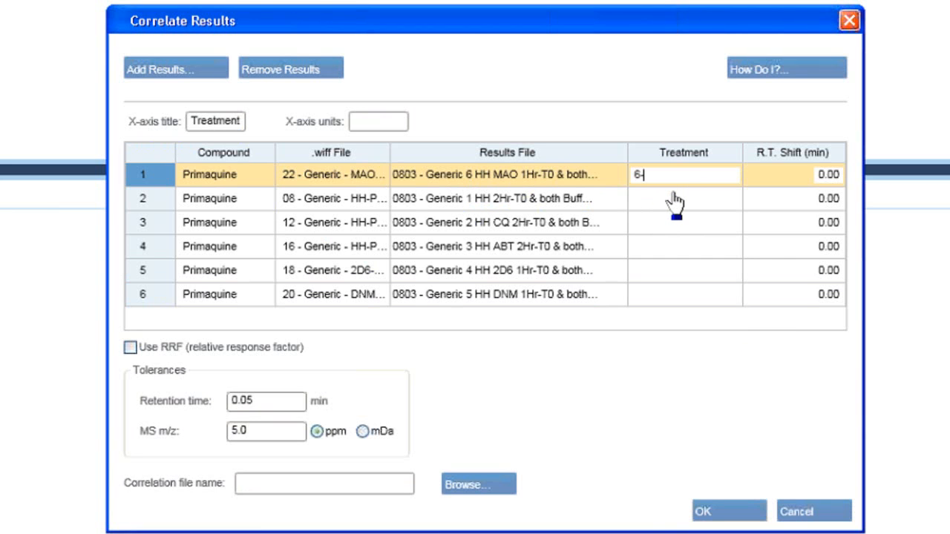
pyautogui.write('-MAO')
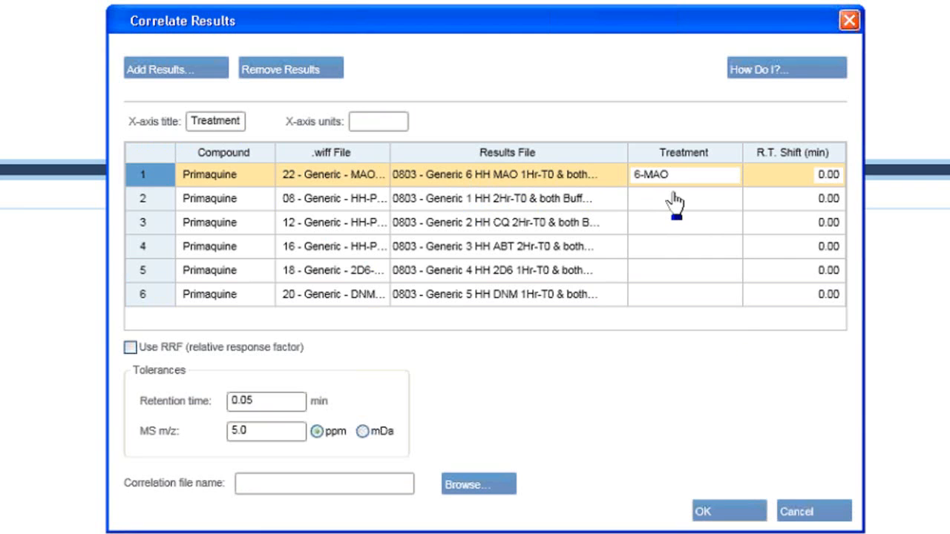
pyautogui.write('1')
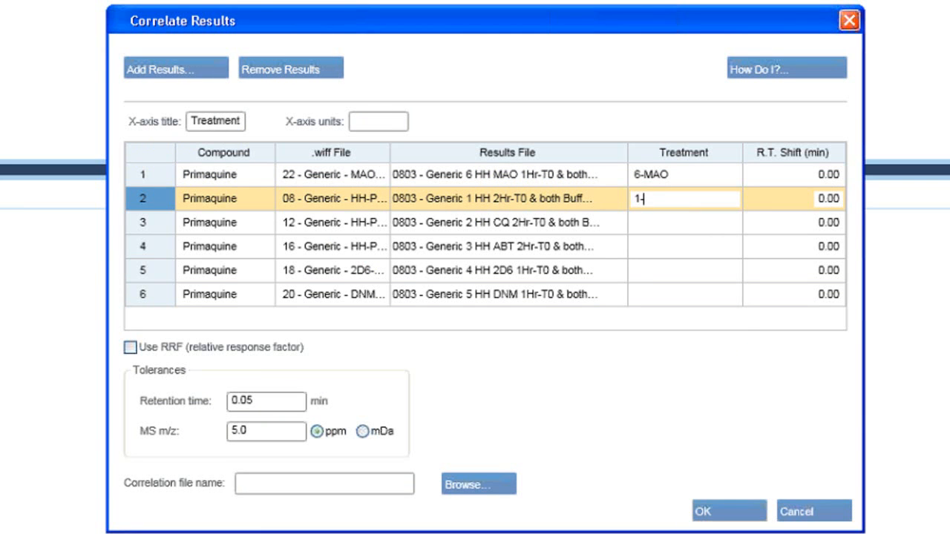
pyautogui.write('-Plain')
pyautogui.click(685, 223)
pyautogui.write('2-CQ')
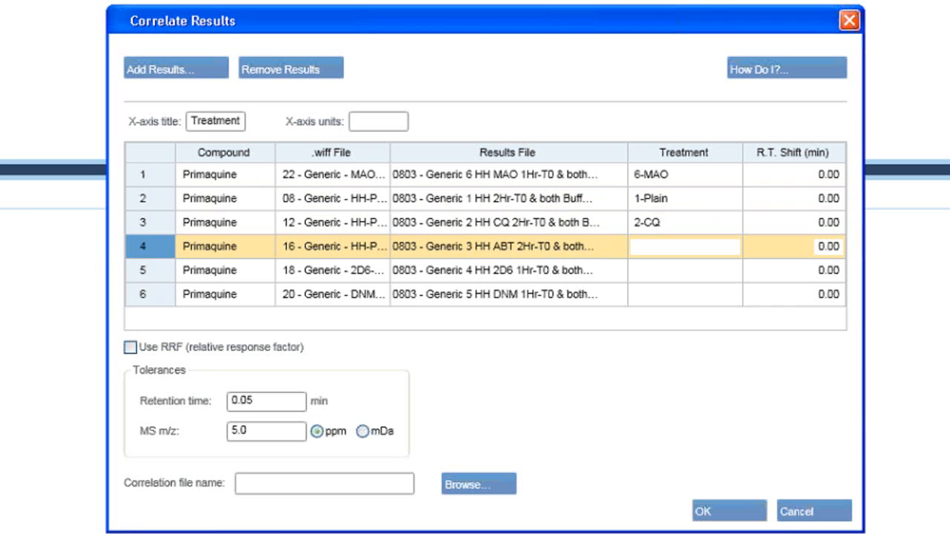
pyautogui.write('3-ABT')
pyautogui.click(685, 270)
pyautogui.write('4-2D6')
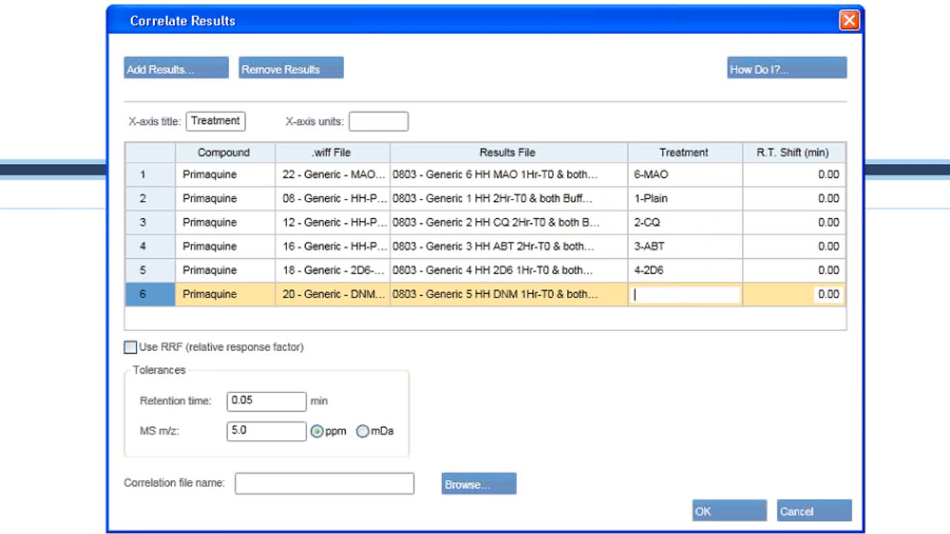
pyautogui.write('5-')
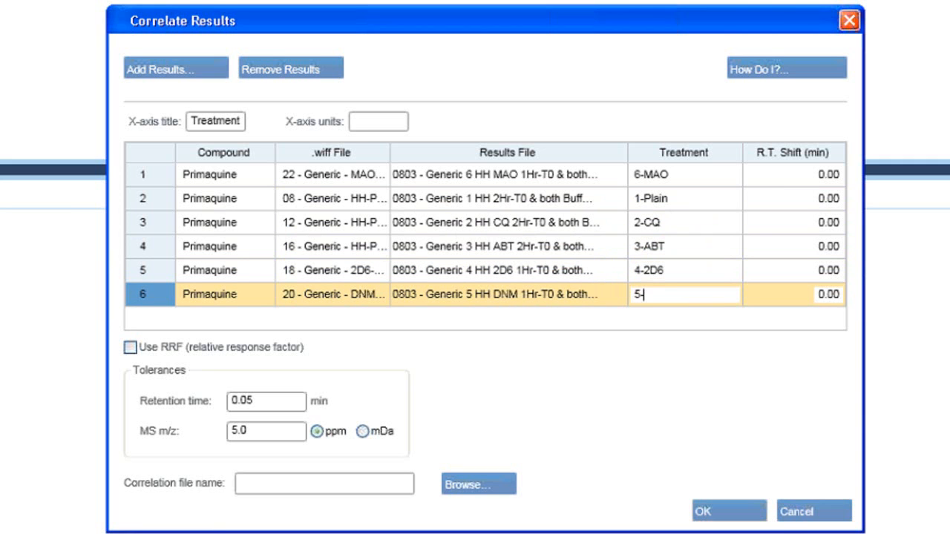
pyautogui.write('DNM')
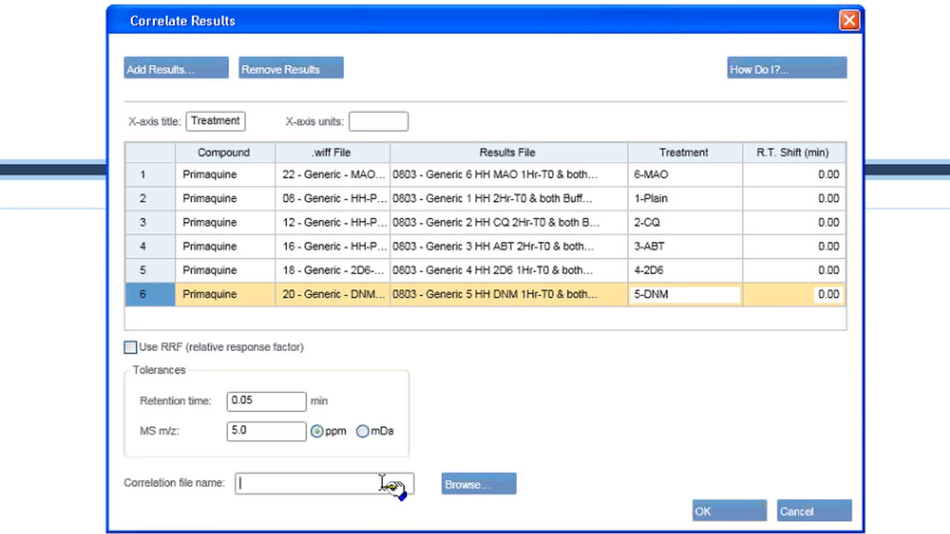
# Step: Name the correlation file 'Army Training Sir' and submit the correlation
pyautogui.write('A')
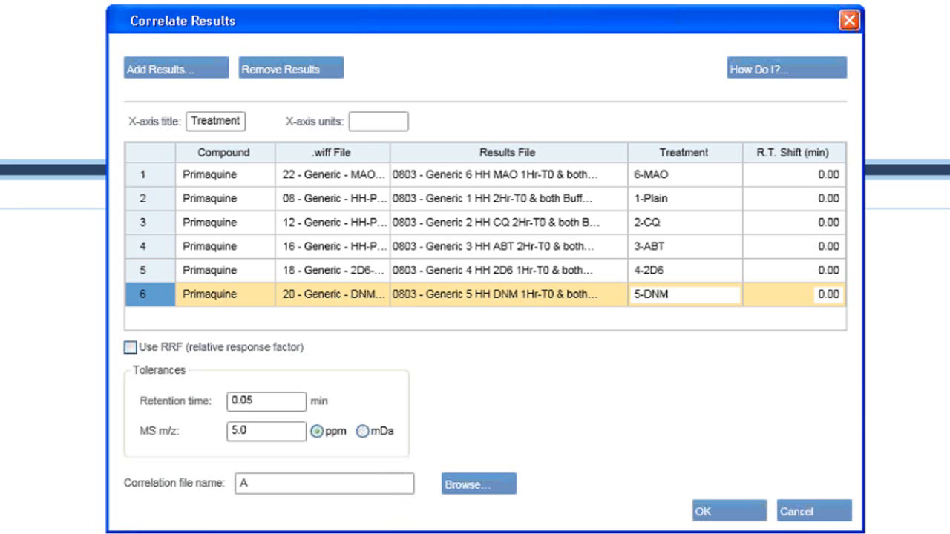
pyautogui.write('rmy')
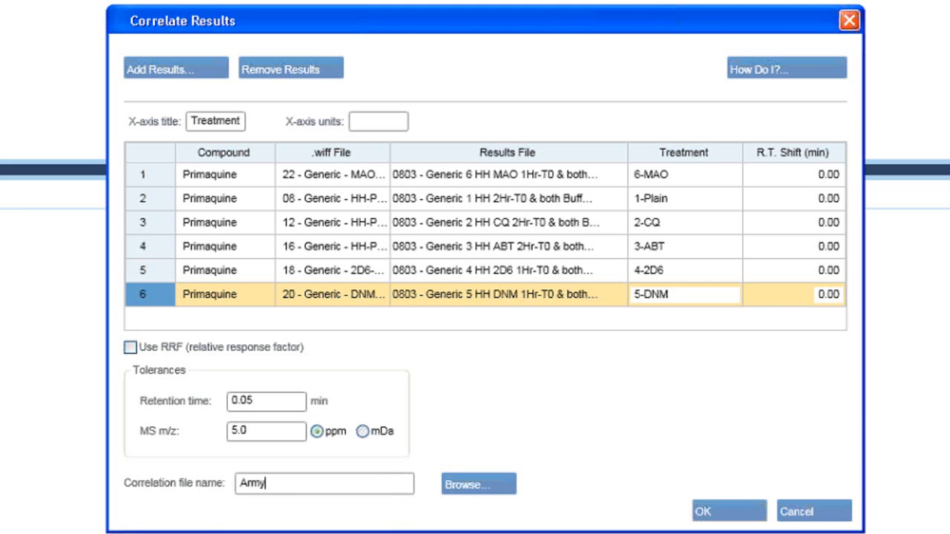
pyautogui.write('Training Sir')
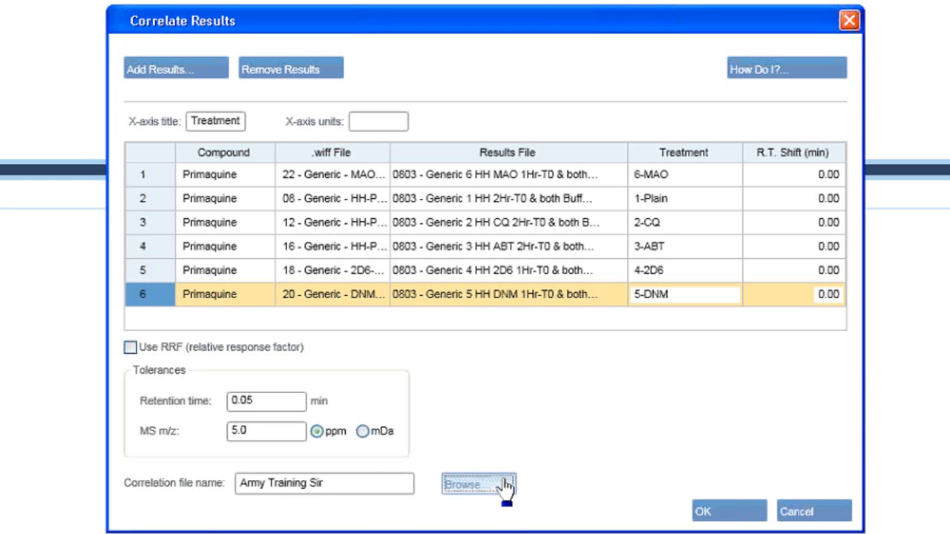
pyautogui.moveTo(634, 498)
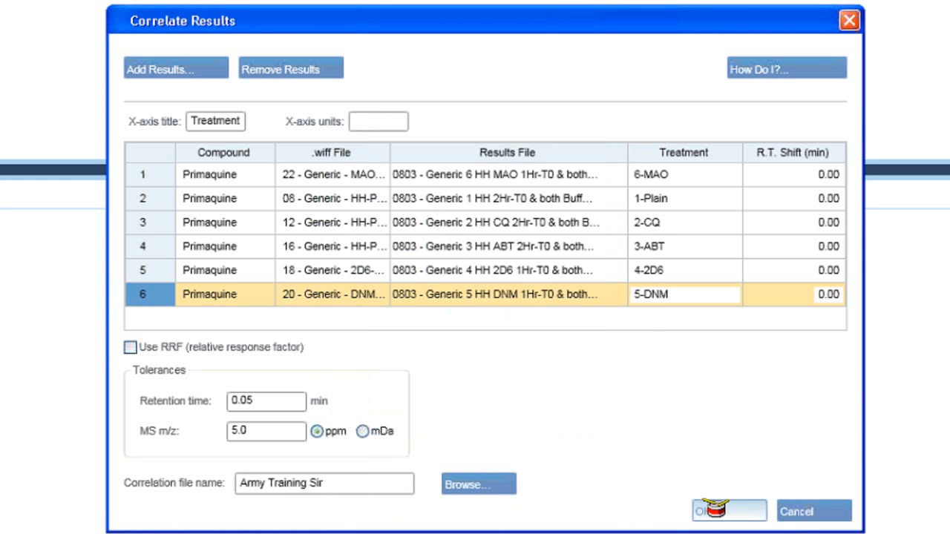
pyautogui.click(728, 511)
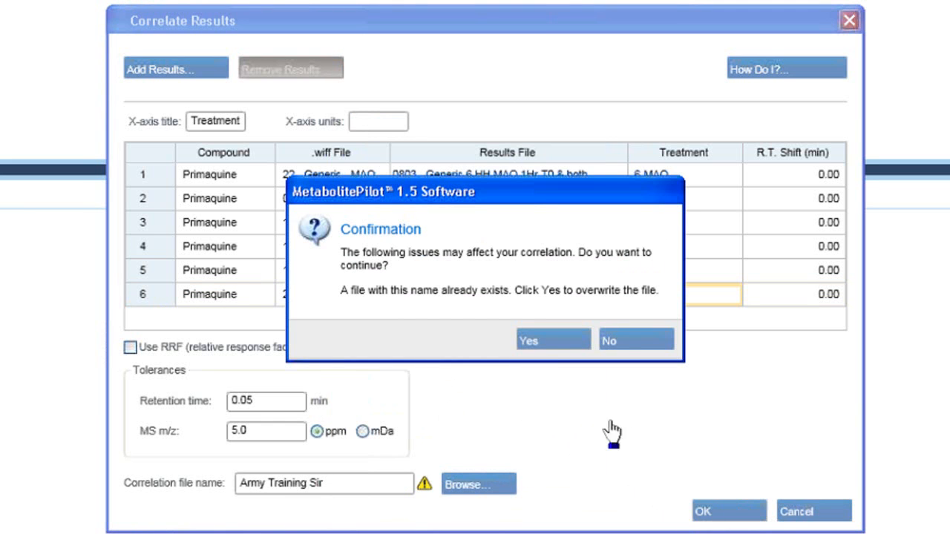
pyautogui.moveTo(711, 437)
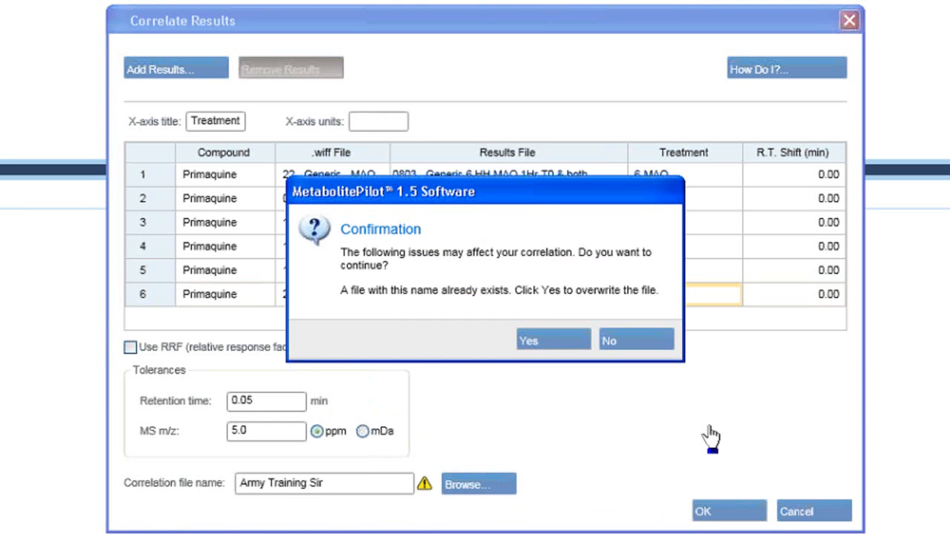
pyautogui.moveTo(483, 345)
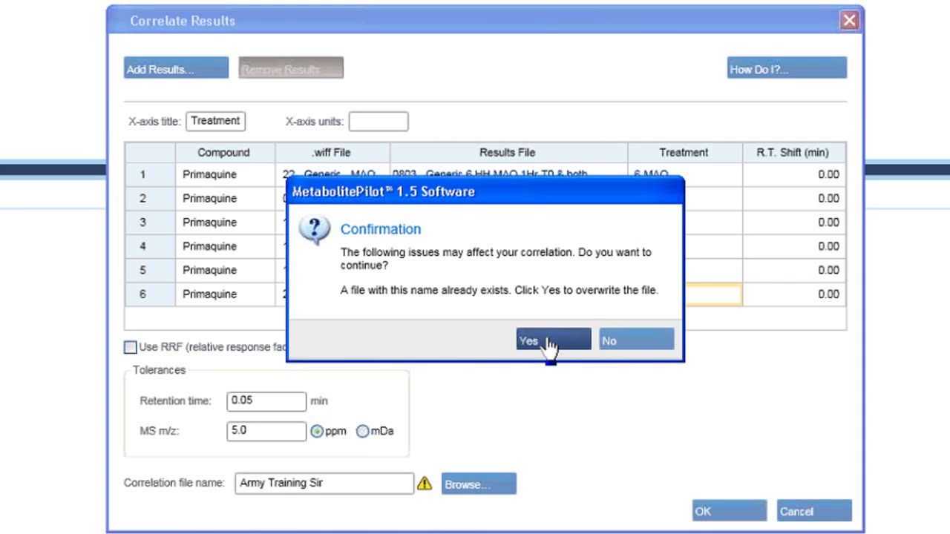
# Step: Confirm overwriting the existing correlation file so the correlation runs
pyautogui.click(552, 340)
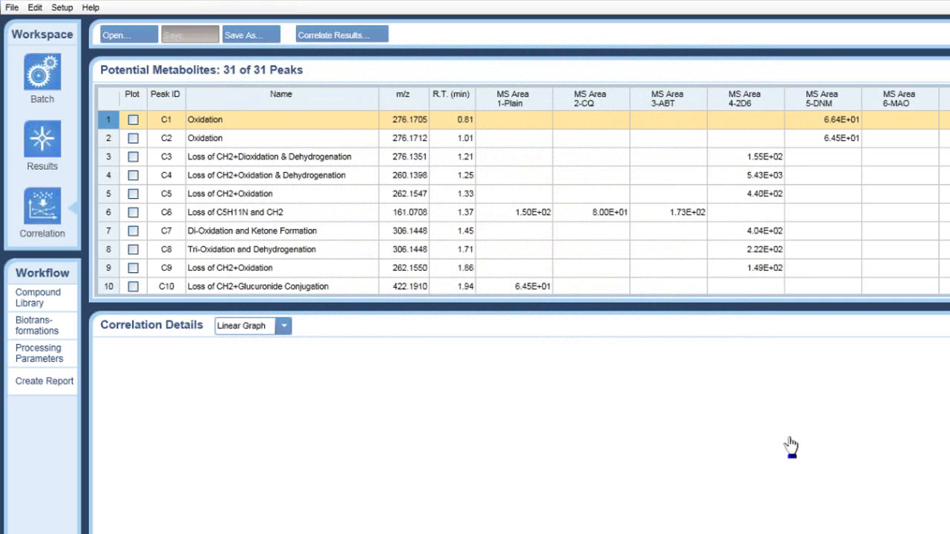
pyautogui.moveTo(410, 74)
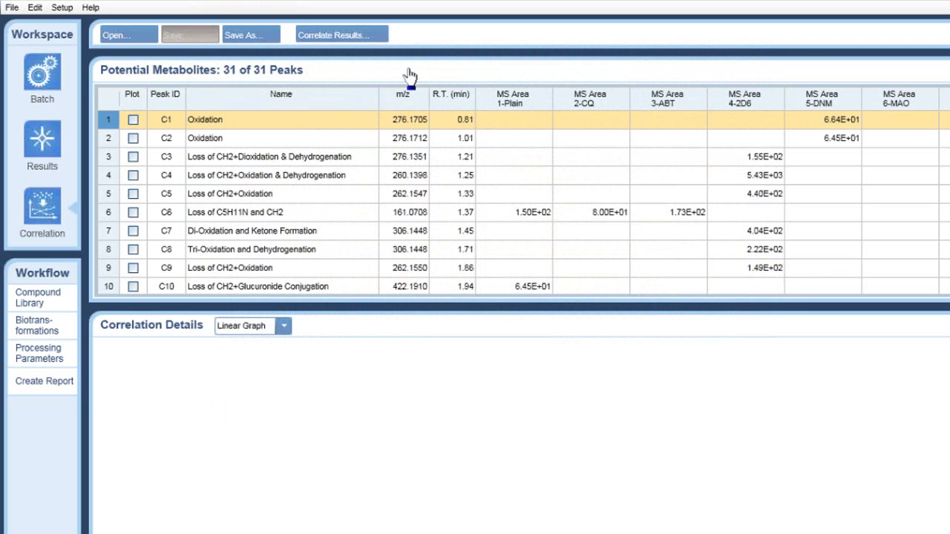
pyautogui.moveTo(421, 103)
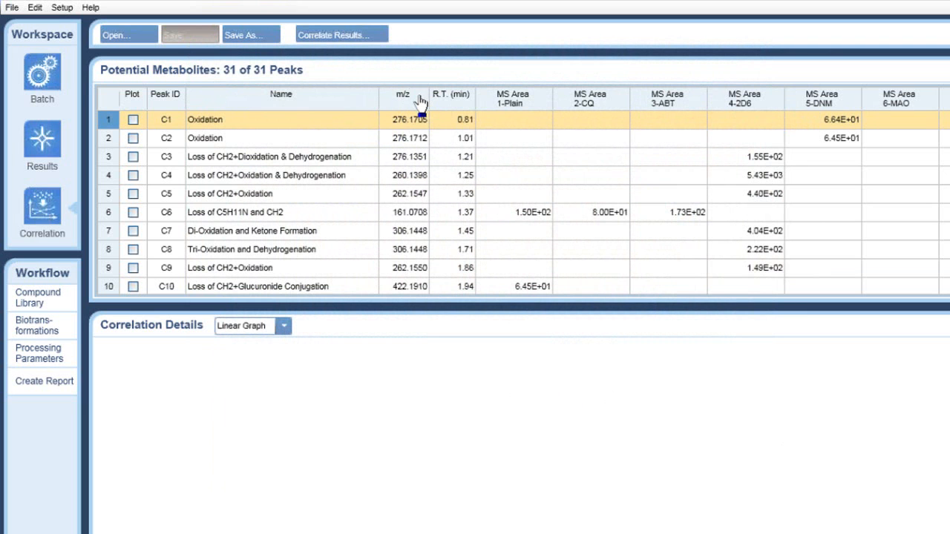
# Step: Sort the Potential Metabolites table by the m/z column
pyautogui.click(403, 94)
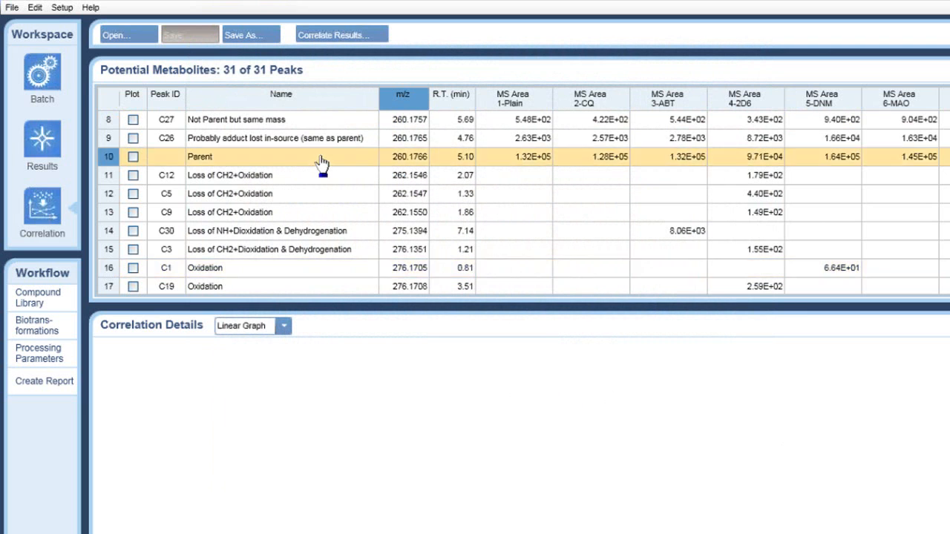
pyautogui.moveTo(401, 360)
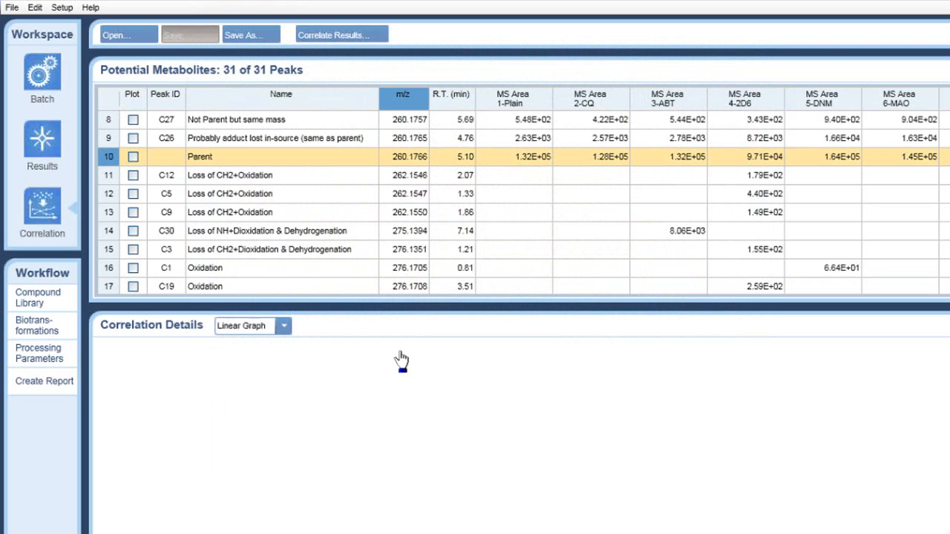
pyautogui.moveTo(297, 394)
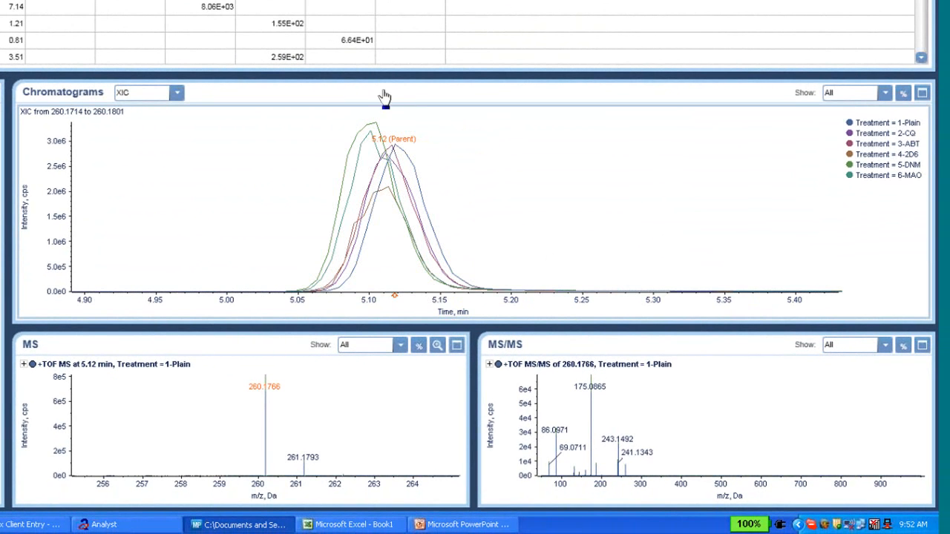
pyautogui.moveTo(254, 494)
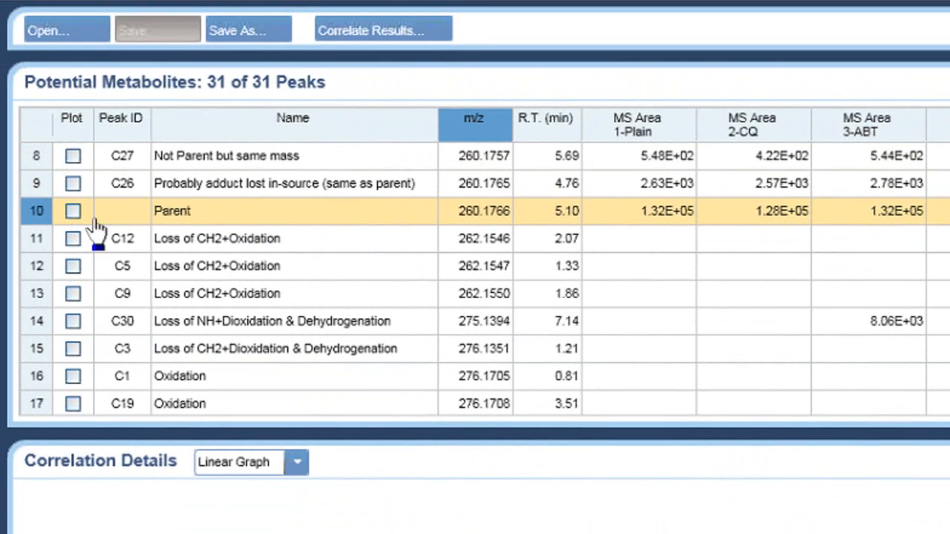
# Step: Tick Plot for the Parent row to graph its area per treatment
pyautogui.click(73, 211)
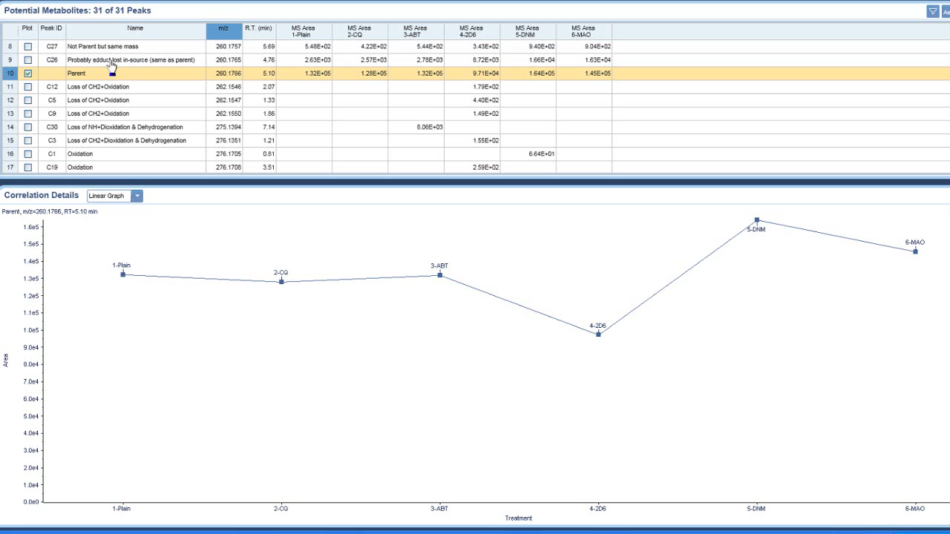
pyautogui.moveTo(137, 73)
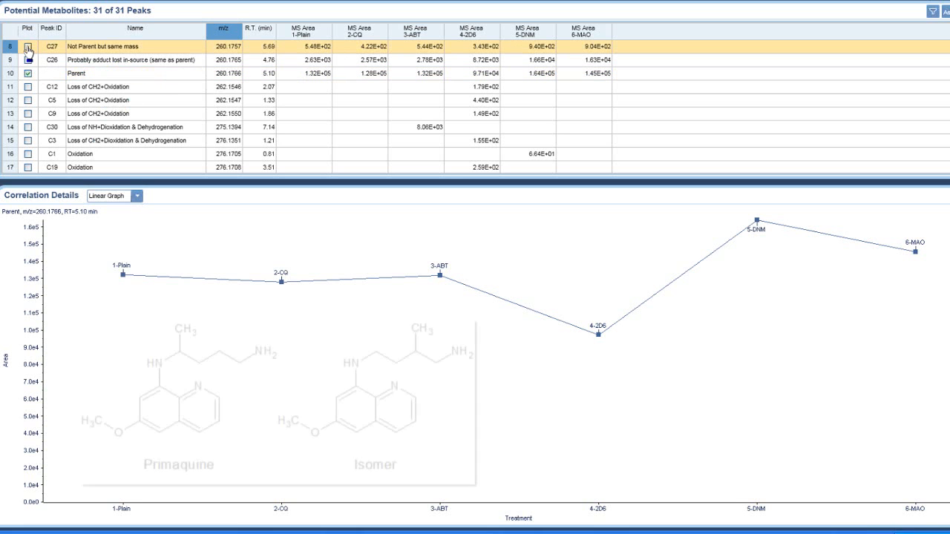
# Step: Plot the C27 'Not Parent but same mass' peak alongside the Parent
pyautogui.click(28, 47)
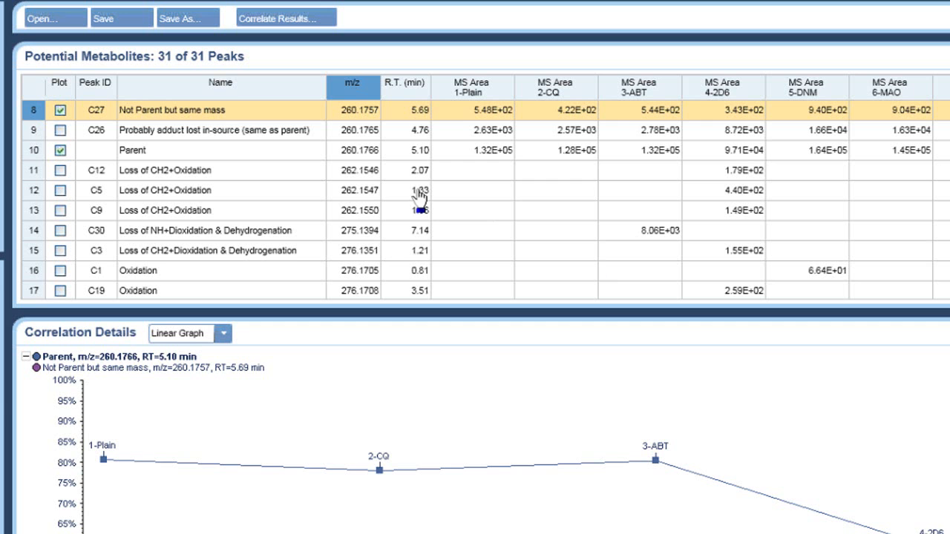
pyautogui.moveTo(193, 170)
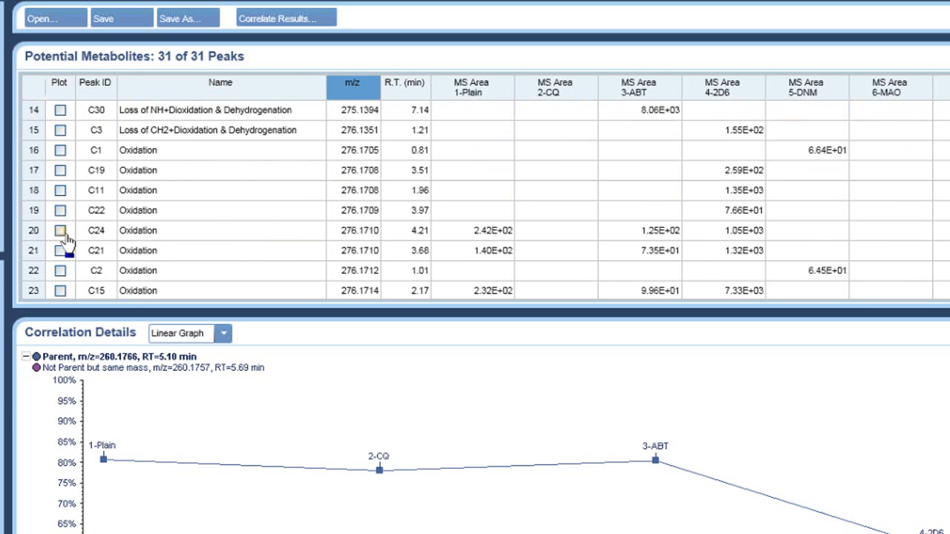
# Step: Plot Oxidation peaks C24, C21, C15, C2 and C1 on the graph
pyautogui.click(59, 231)
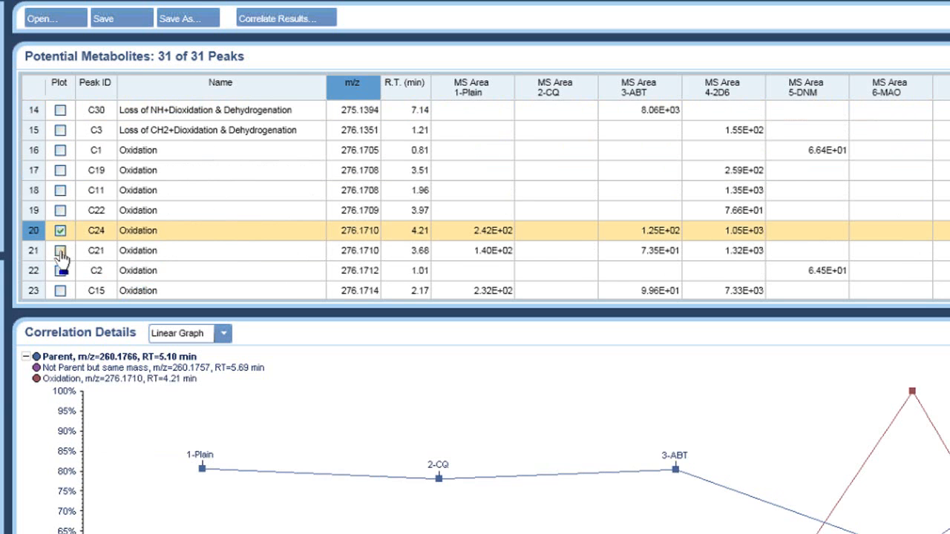
pyautogui.click(60, 250)
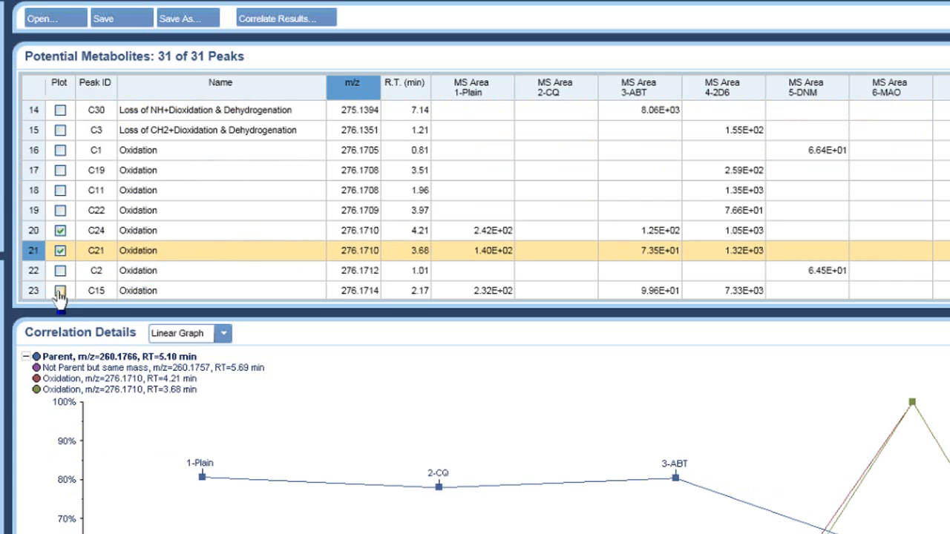
pyautogui.click(60, 291)
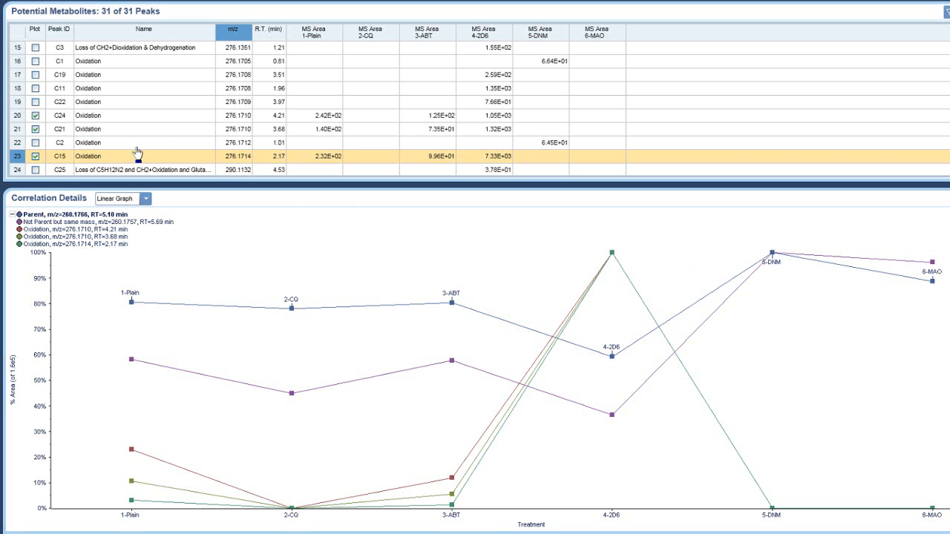
pyautogui.click(89, 142)
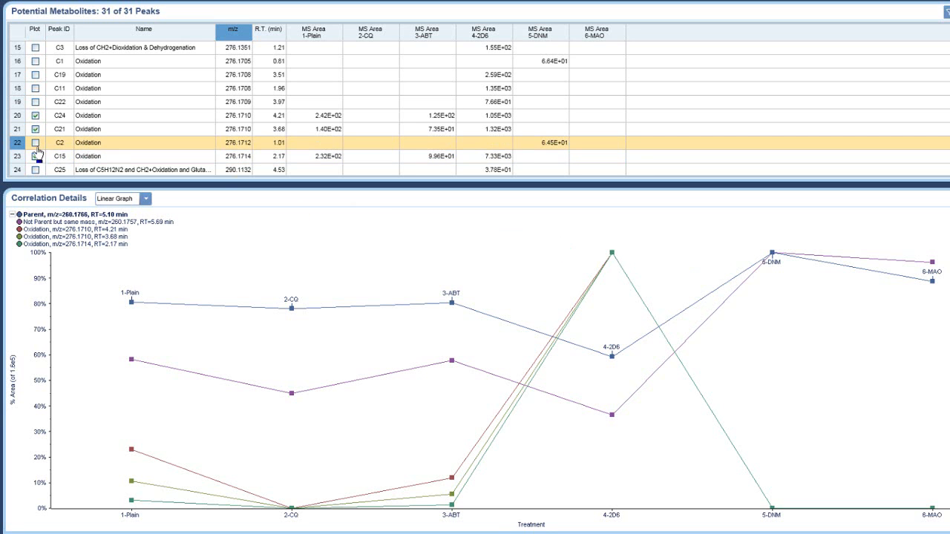
pyautogui.click(35, 143)
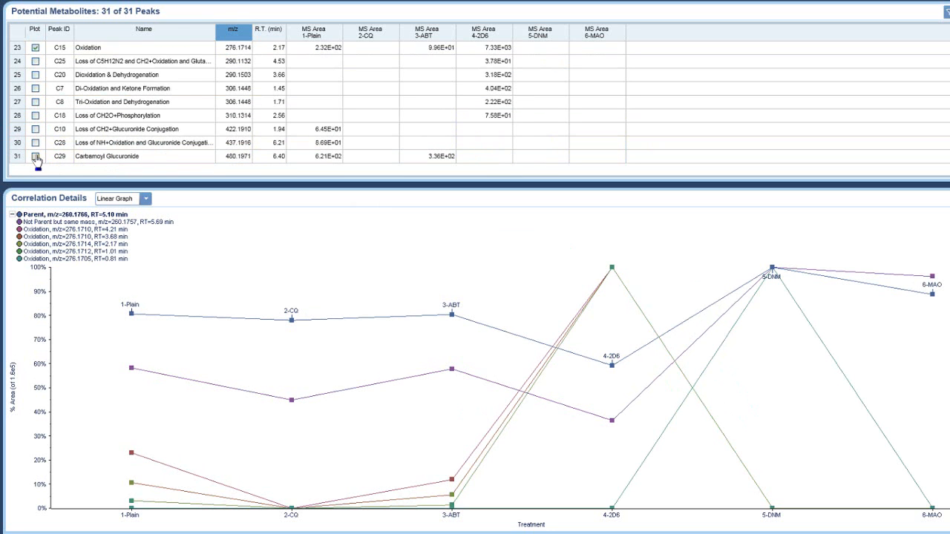
# Step: Plot C29 Carbamoyl Glucuronide and remove Oxidation peak C15 from the graph
pyautogui.click(35, 156)
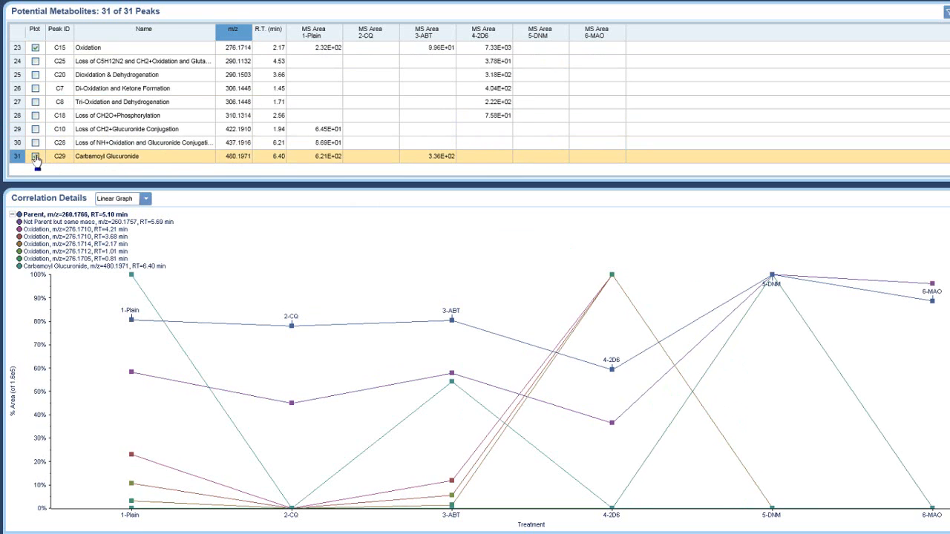
pyautogui.click(35, 156)
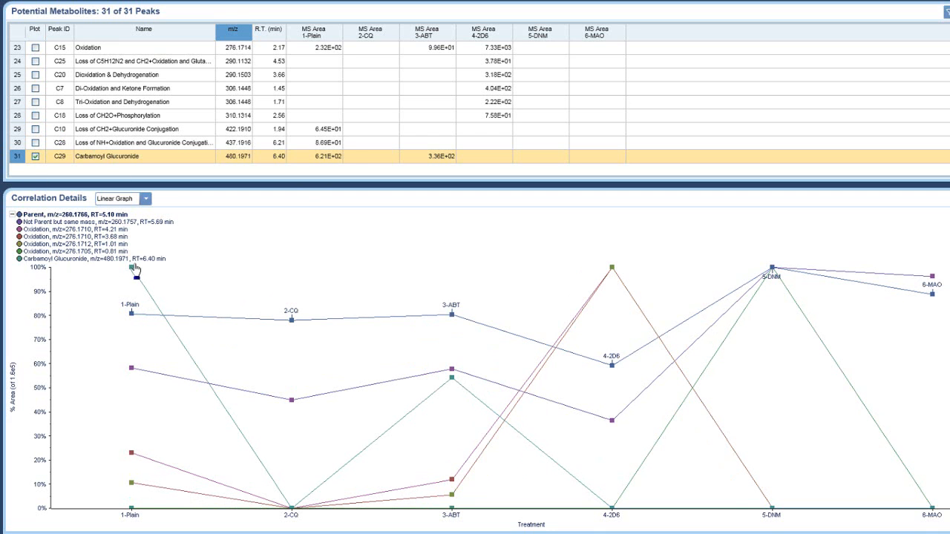
pyautogui.moveTo(165, 318)
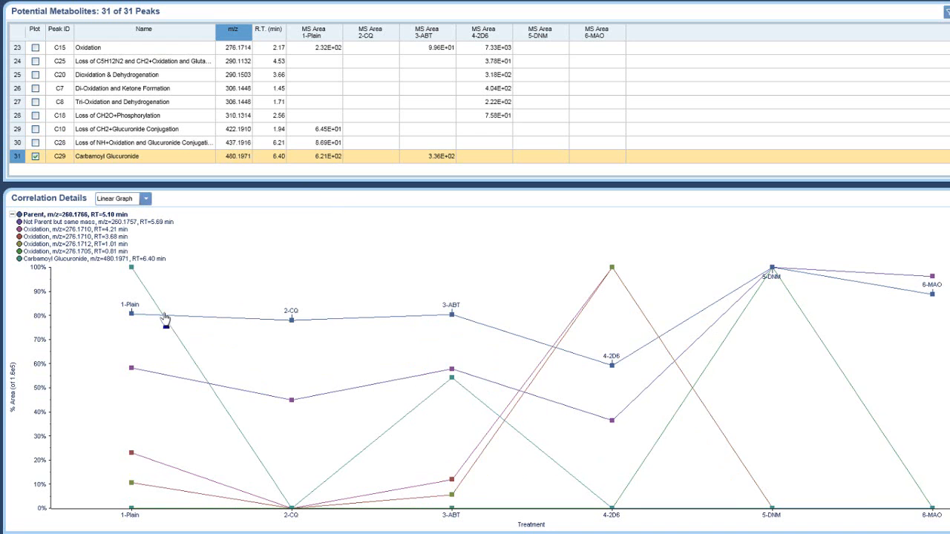
# Step: Switch the Correlation Details view to Bar Graph of area per treatment
pyautogui.click(146, 198)
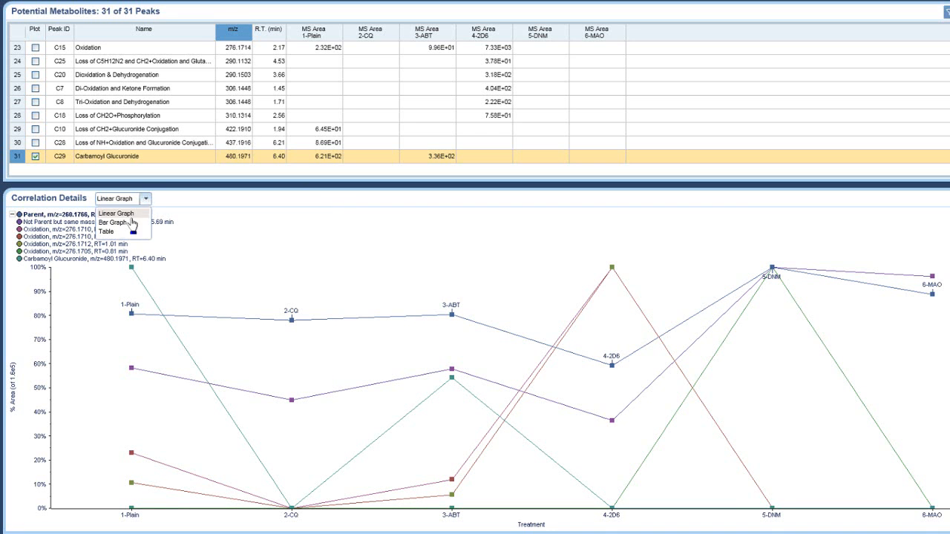
pyautogui.click(107, 222)
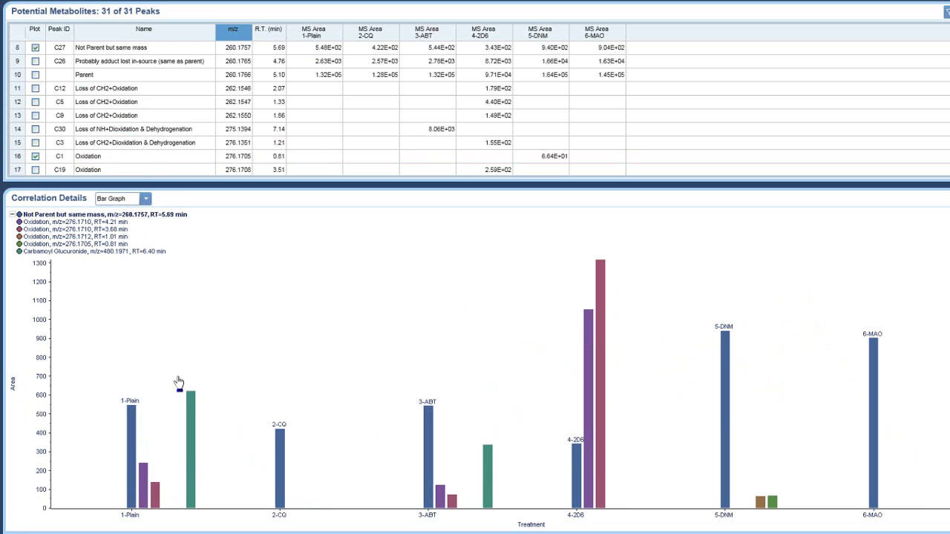
pyautogui.moveTo(213, 305)
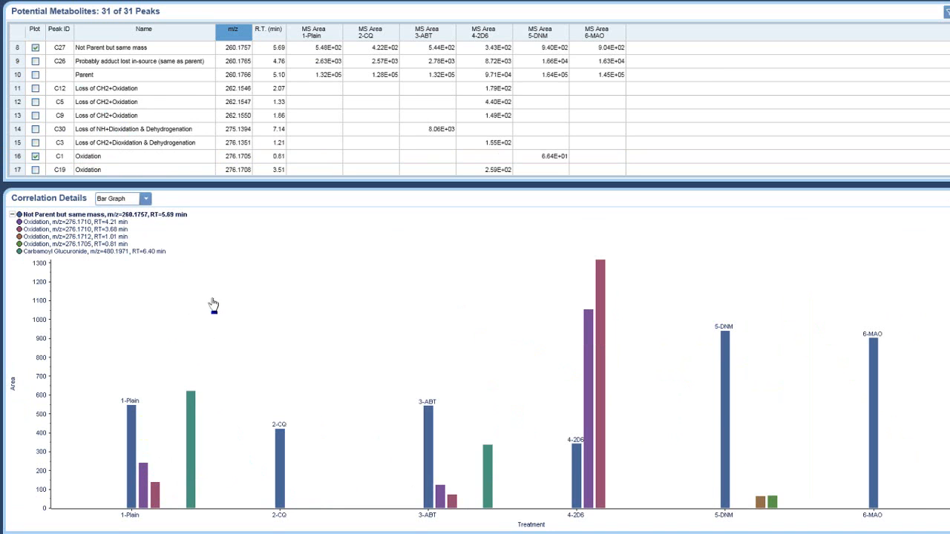
# Step: Switch the Correlation Details view to Table with Occurrence display
pyautogui.click(145, 198)
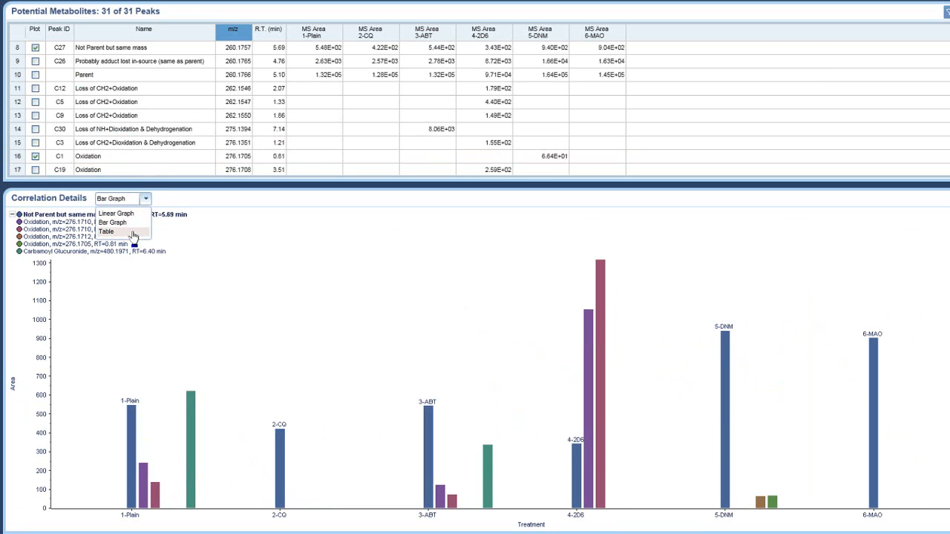
pyautogui.click(106, 232)
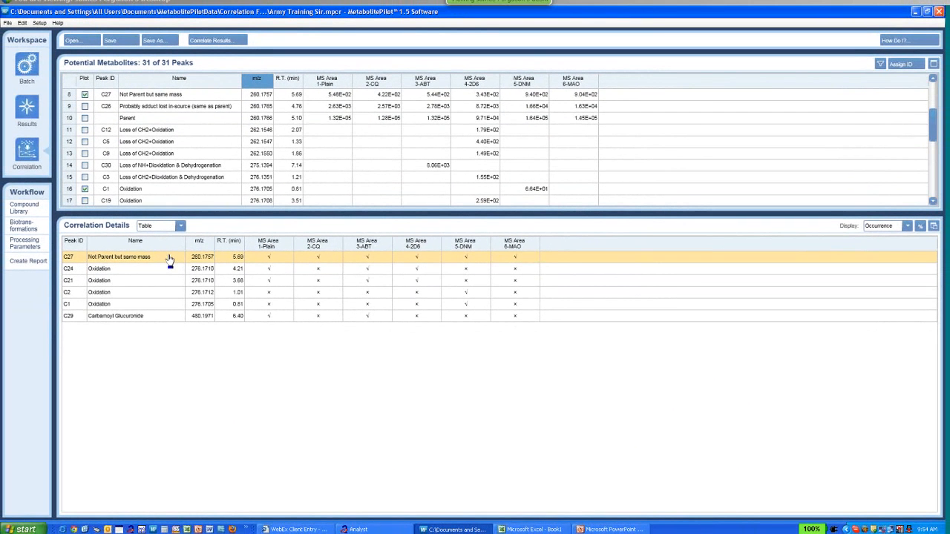
pyautogui.moveTo(216, 271)
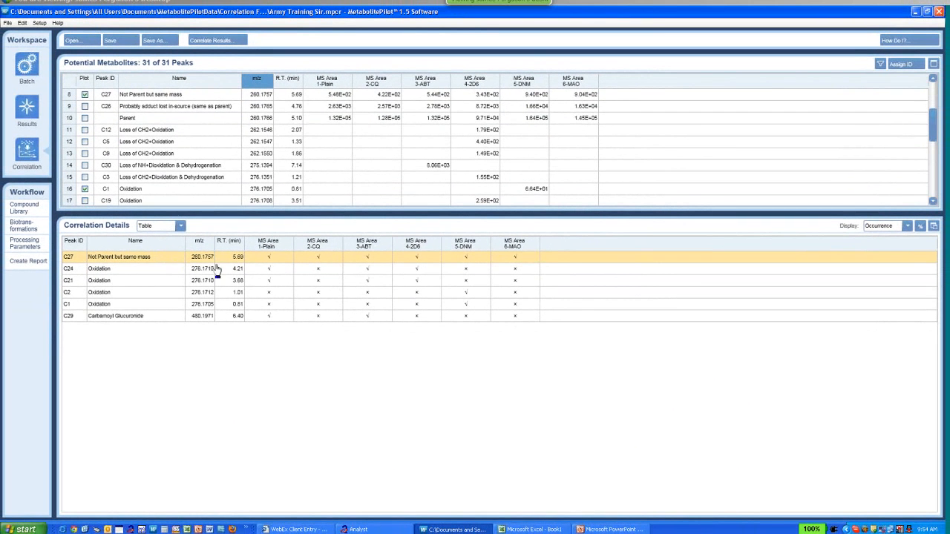
pyautogui.moveTo(341, 334)
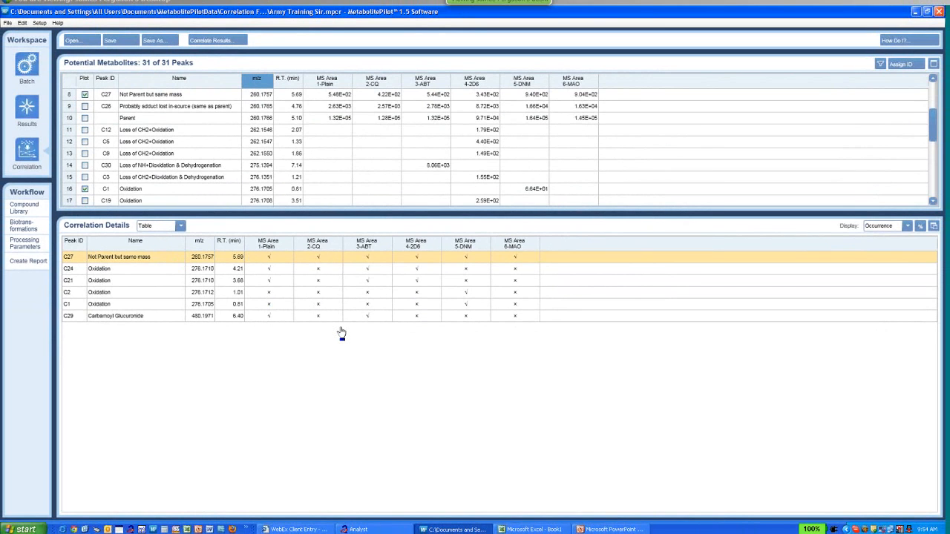